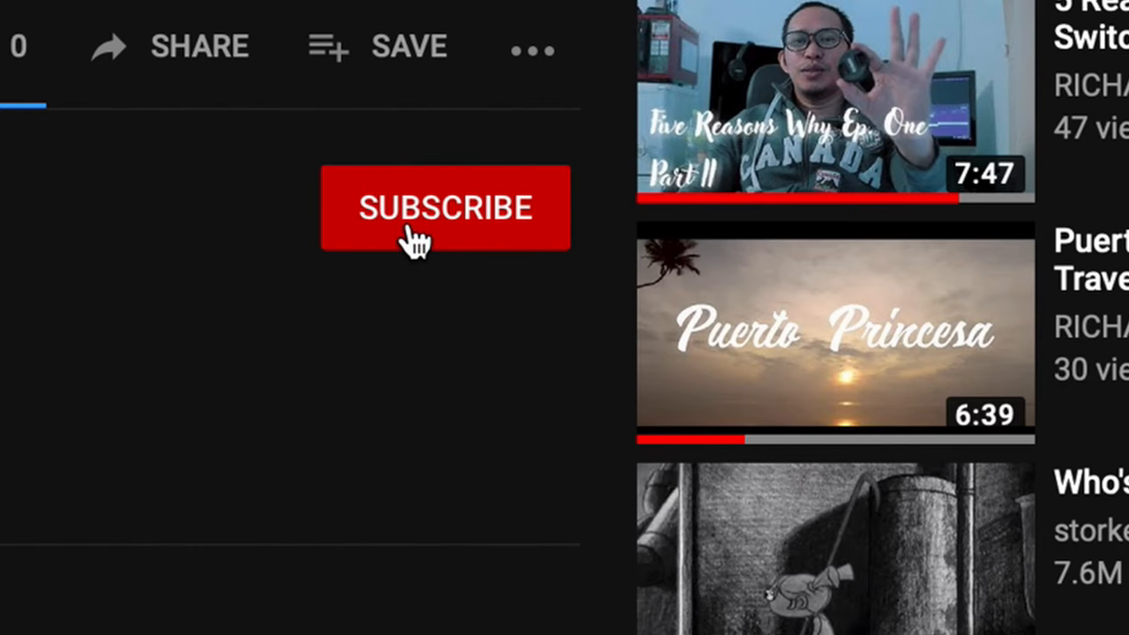
Subscribe to the YouTube channel and turn on notifications
left_click(445, 208)
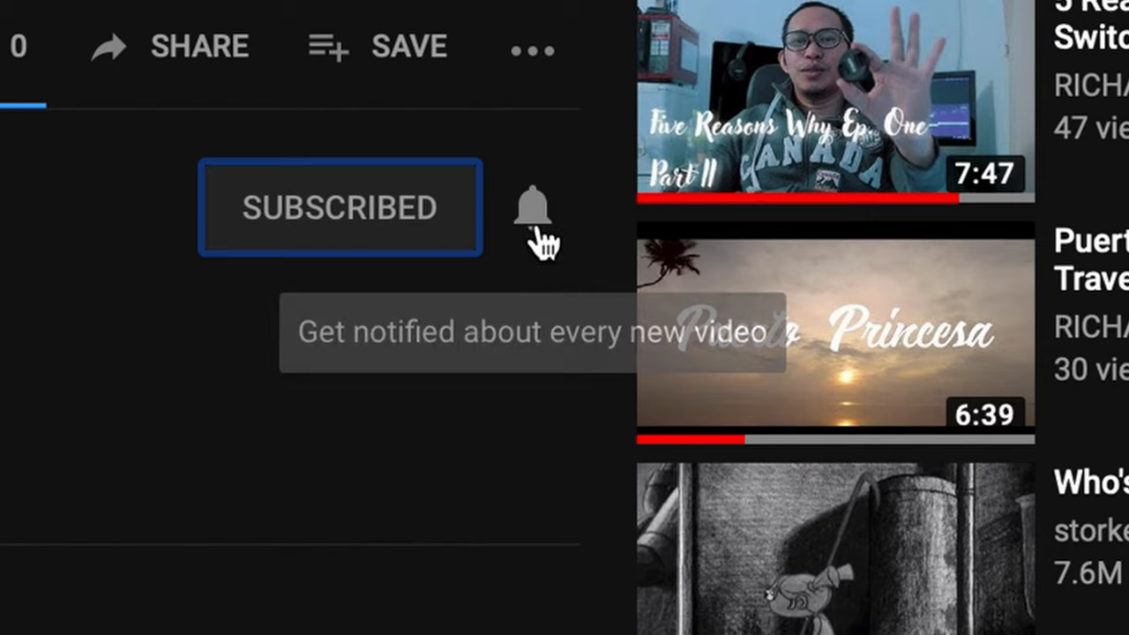
left_click(532, 208)
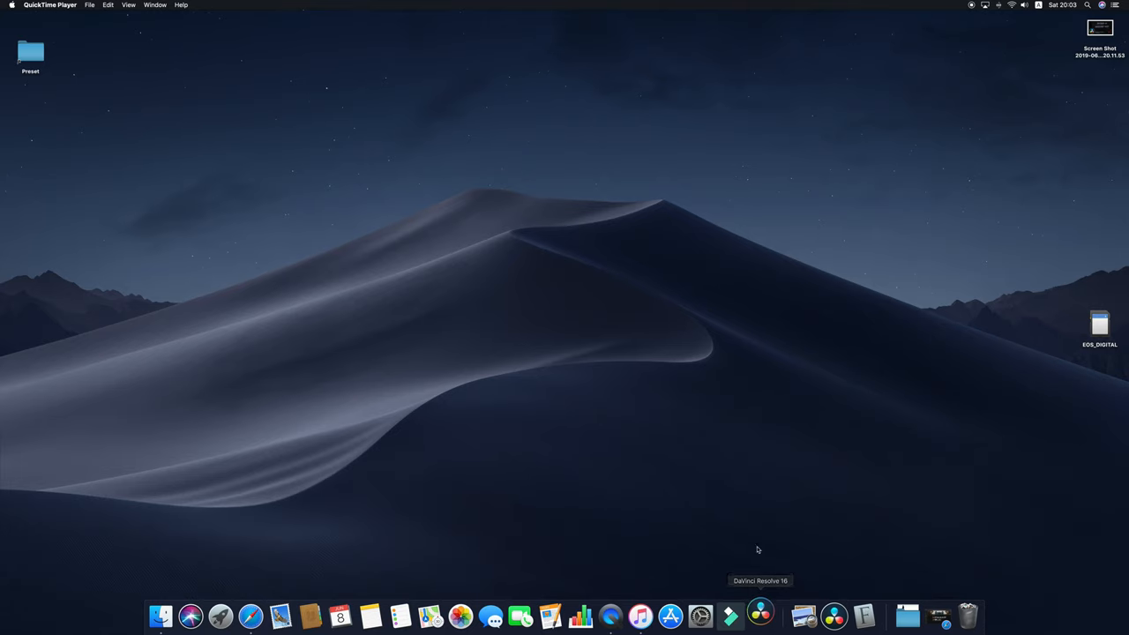
Launch DaVinci Resolve from the Dock to reach the project manager
left_click(759, 614)
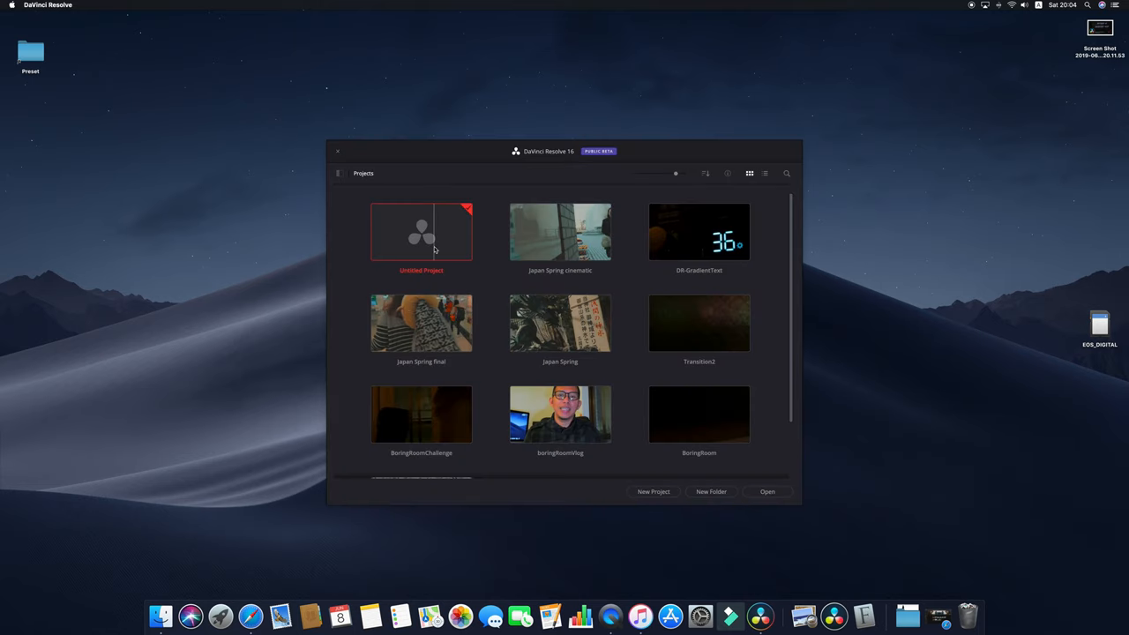
mouse_move(455, 254)
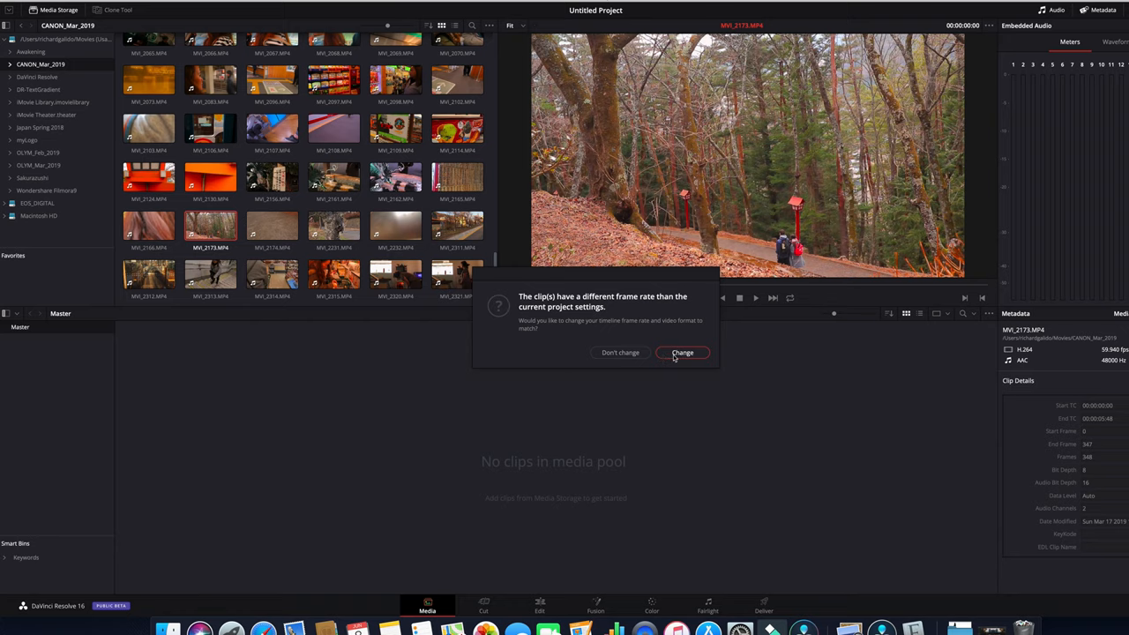
Change the project frame rate to match the forest clip and move to the Edit page
left_click(681, 352)
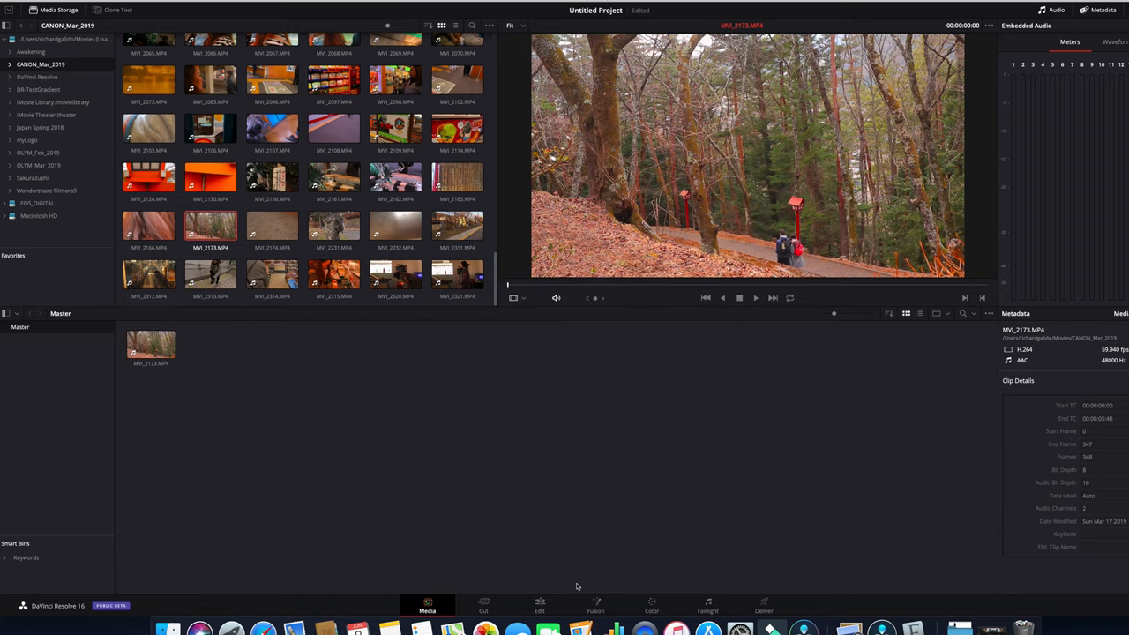
left_click(539, 607)
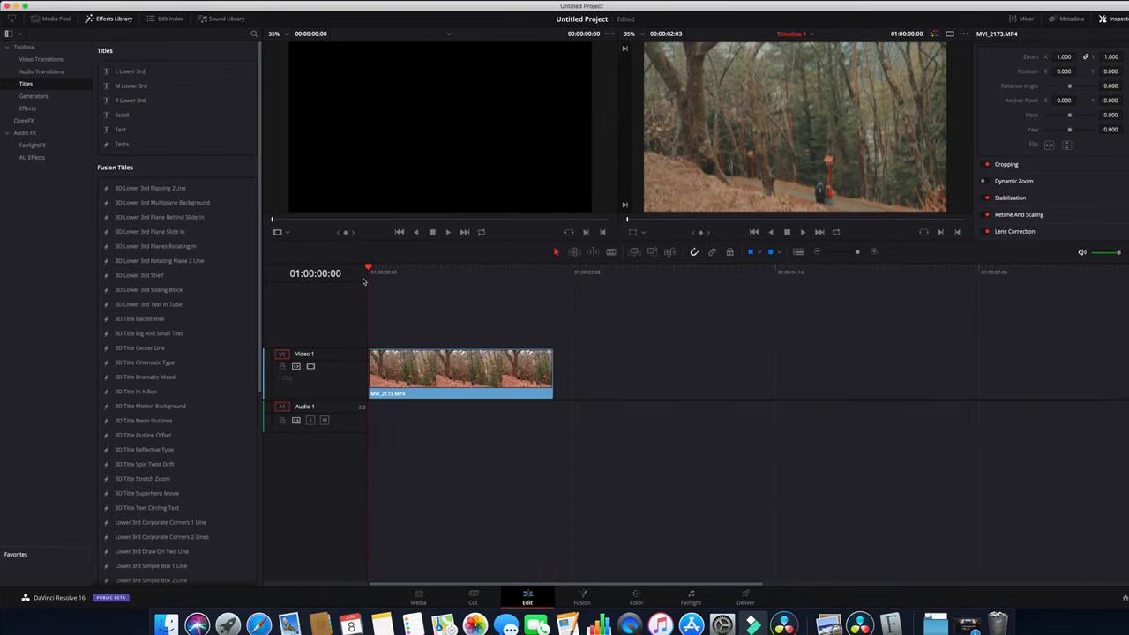
mouse_move(360, 286)
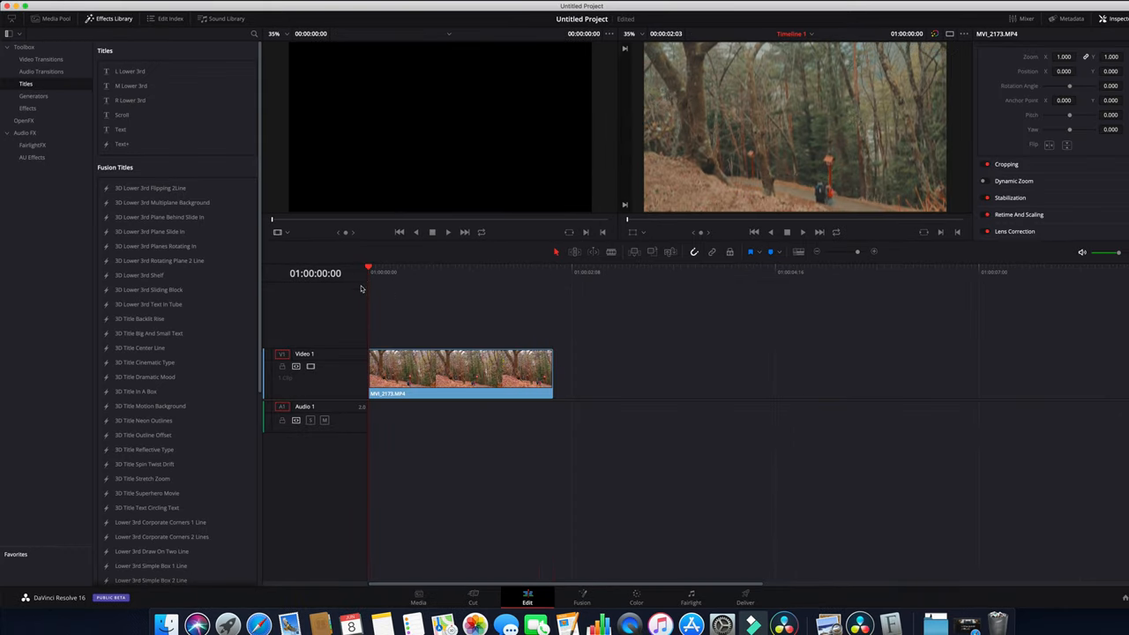
Bring the forest clip into Fusion and add a Text node to the composition
left_click(582, 598)
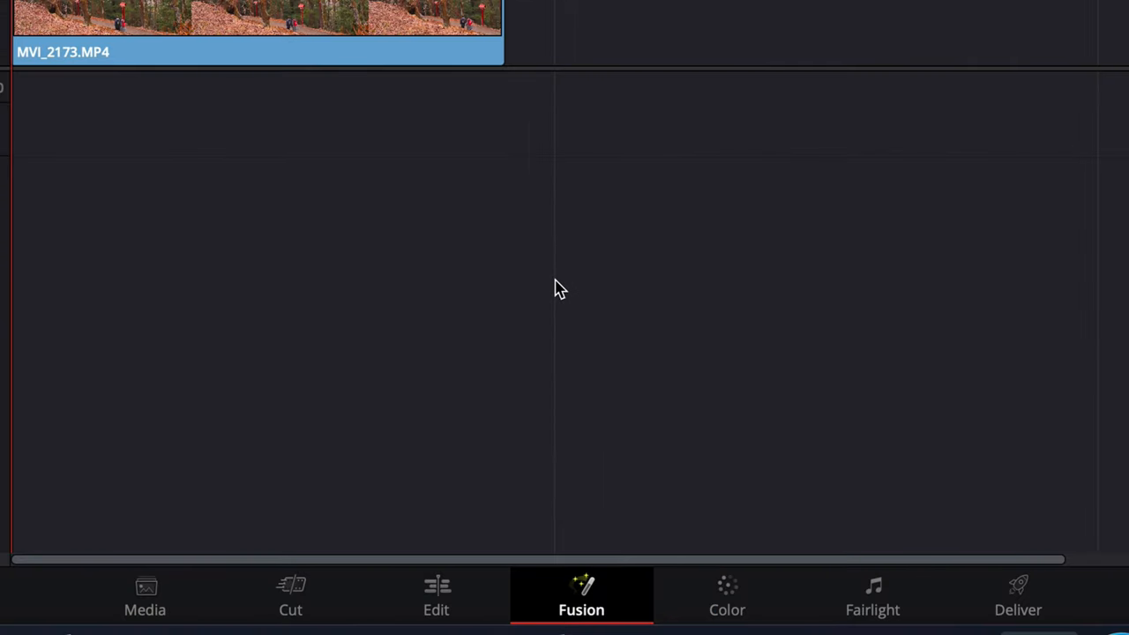
left_click(582, 596)
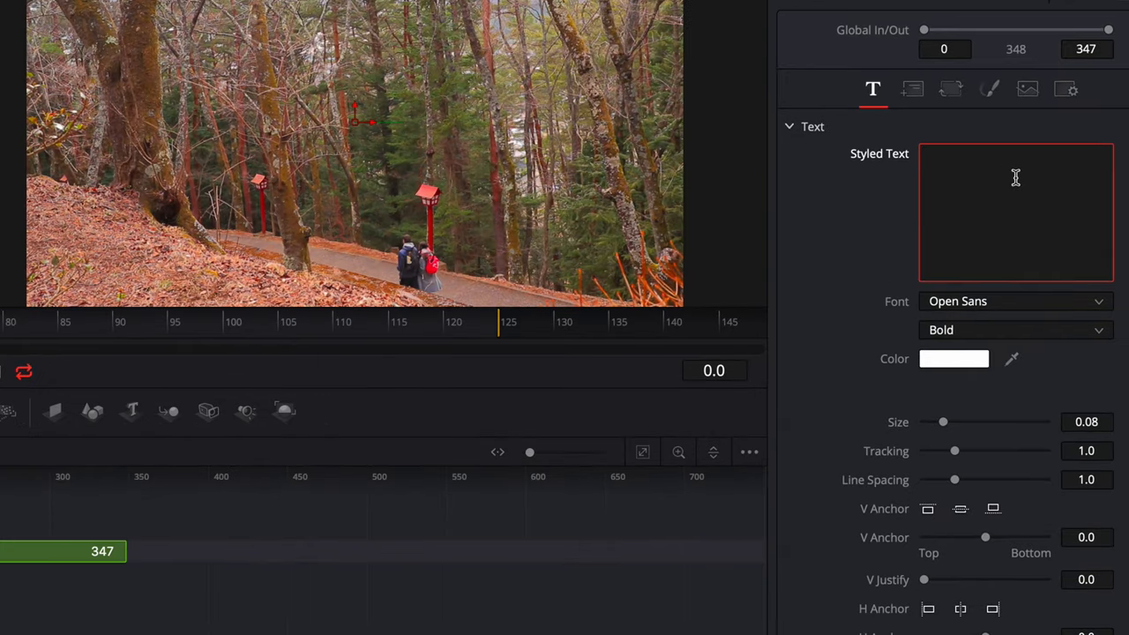
Make the text read 'Japan' in the Gloss And Bloom brush-script font
type("Japan")
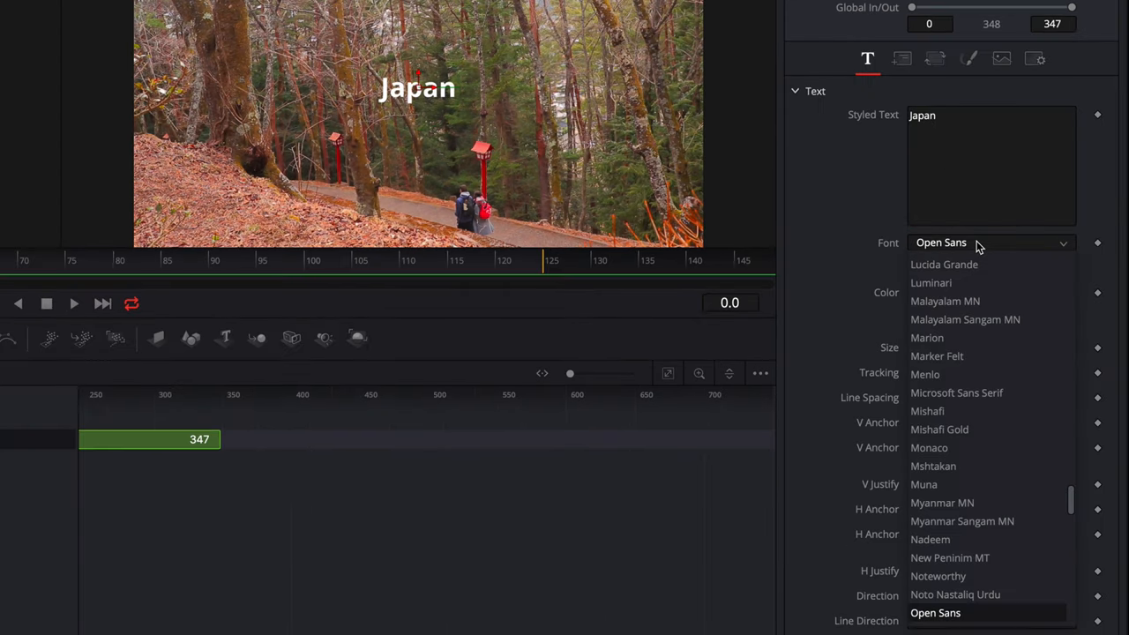
scroll("down", 3)
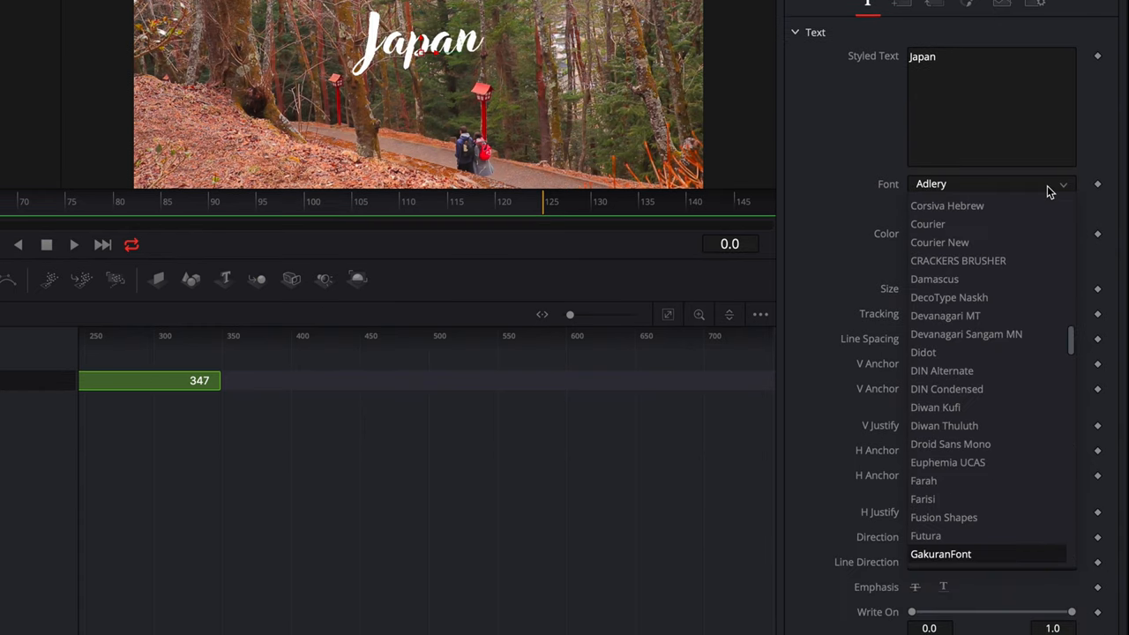
mouse_move(988, 406)
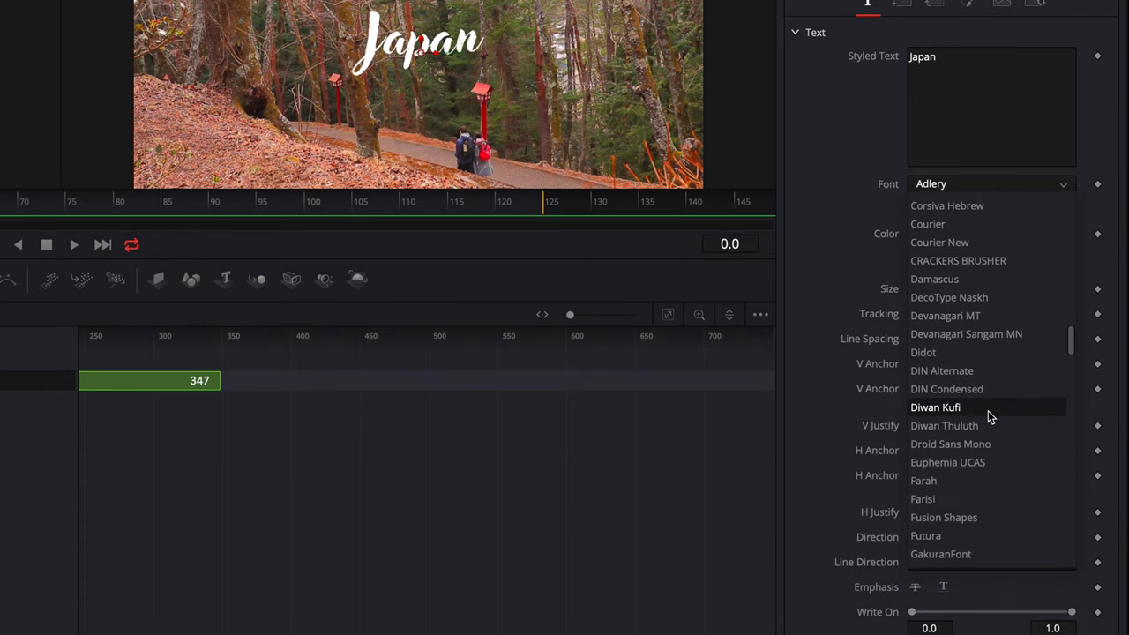
scroll("down", 3)
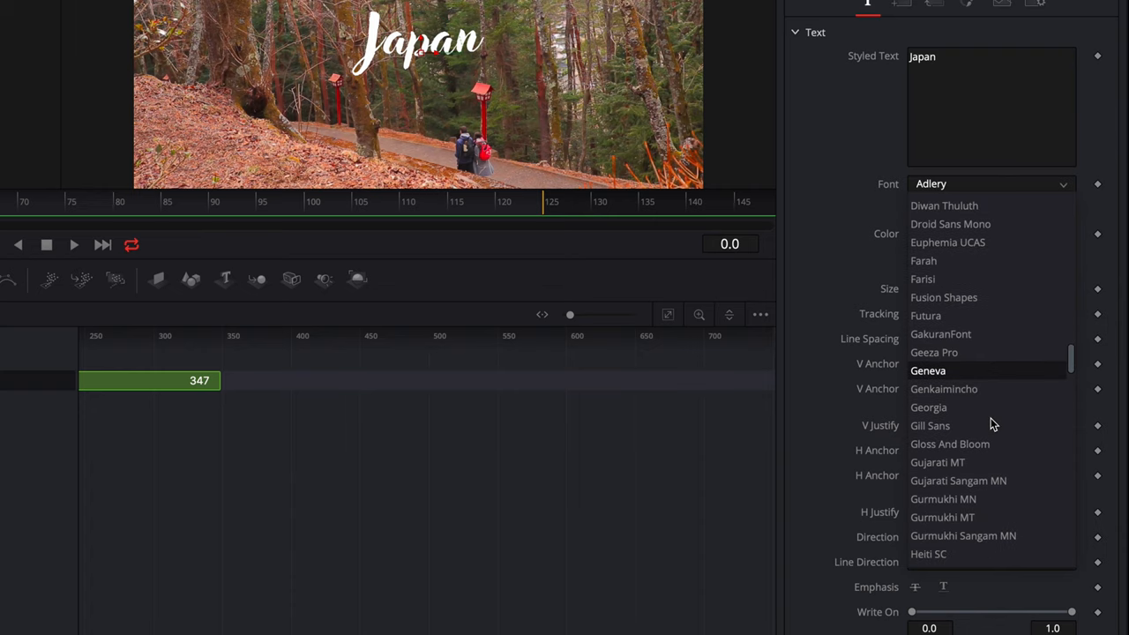
left_click(949, 444)
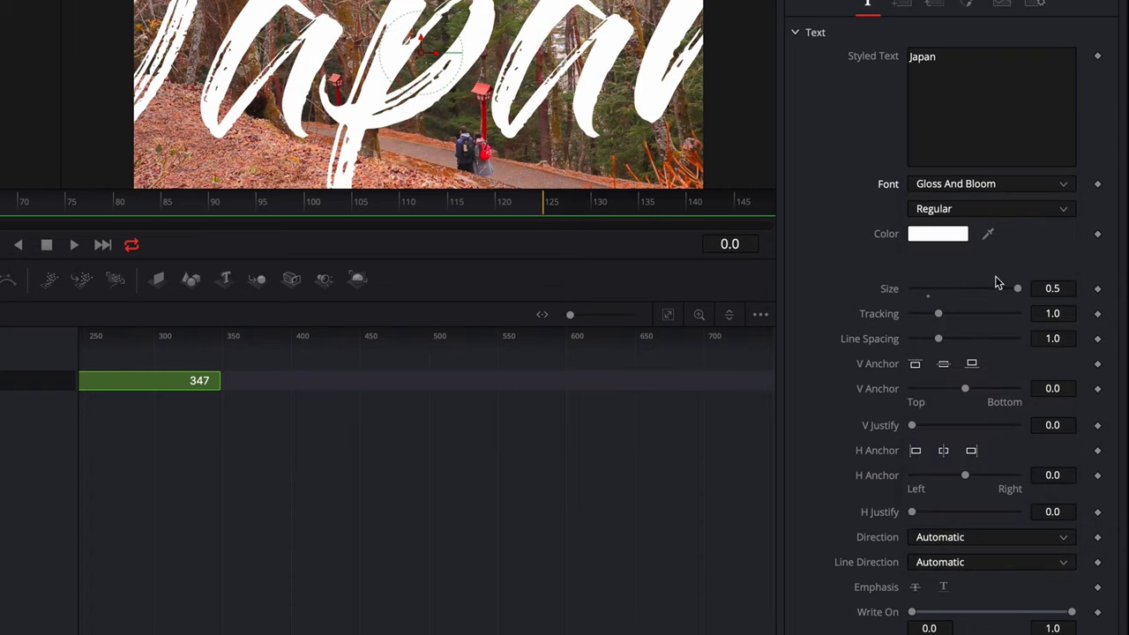
Reduce the Japan text size until it fits the frame
left_click_drag(1015, 289, 965, 289)
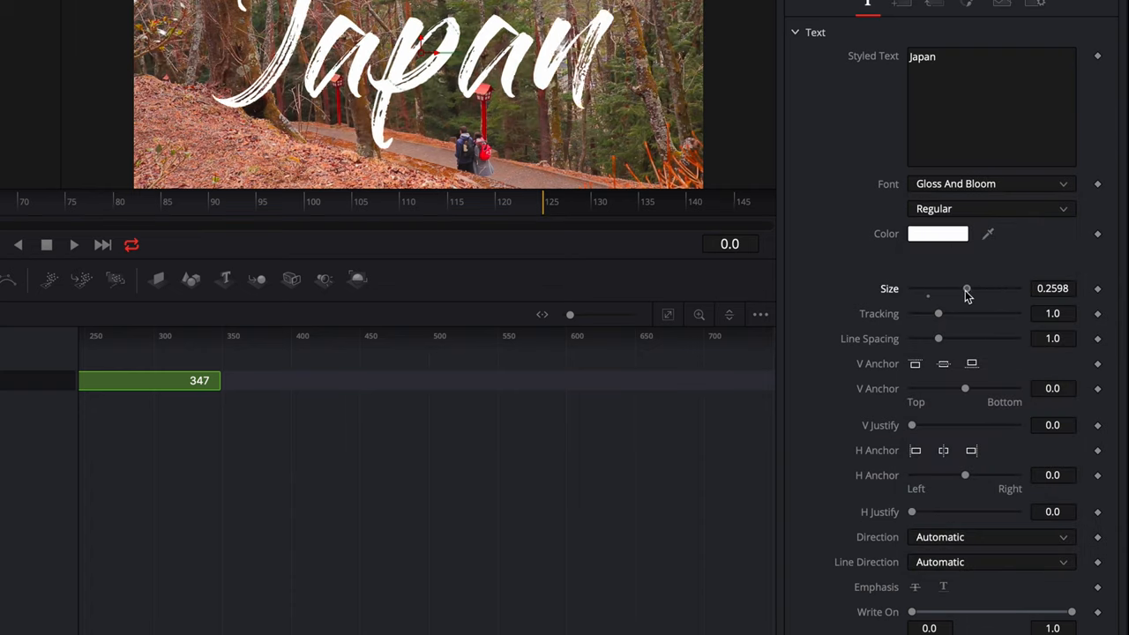
left_click_drag(966, 289, 951, 289)
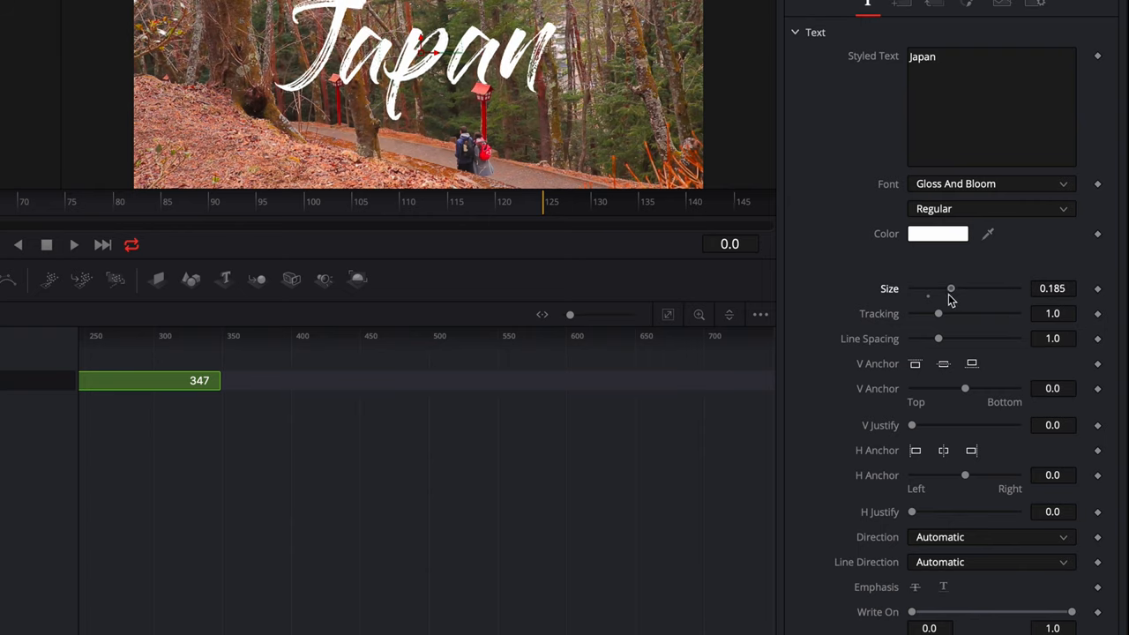
left_click_drag(951, 290, 939, 289)
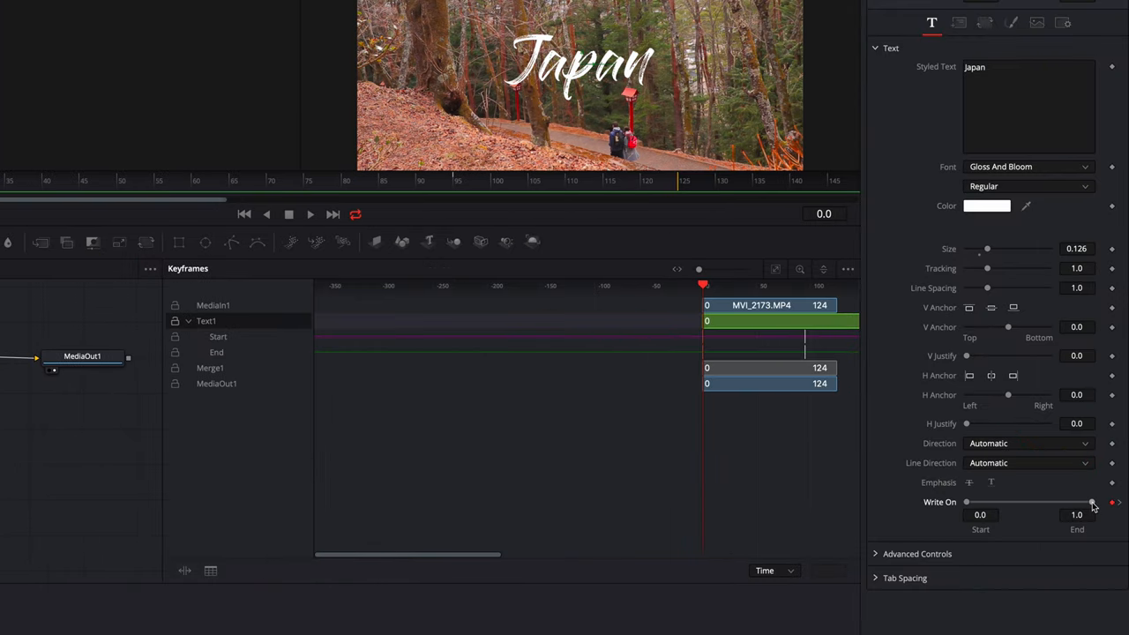
Set Write On End to 0 at the start so Japan writes itself on, then return to Edit
left_click_drag(1093, 503, 1009, 503)
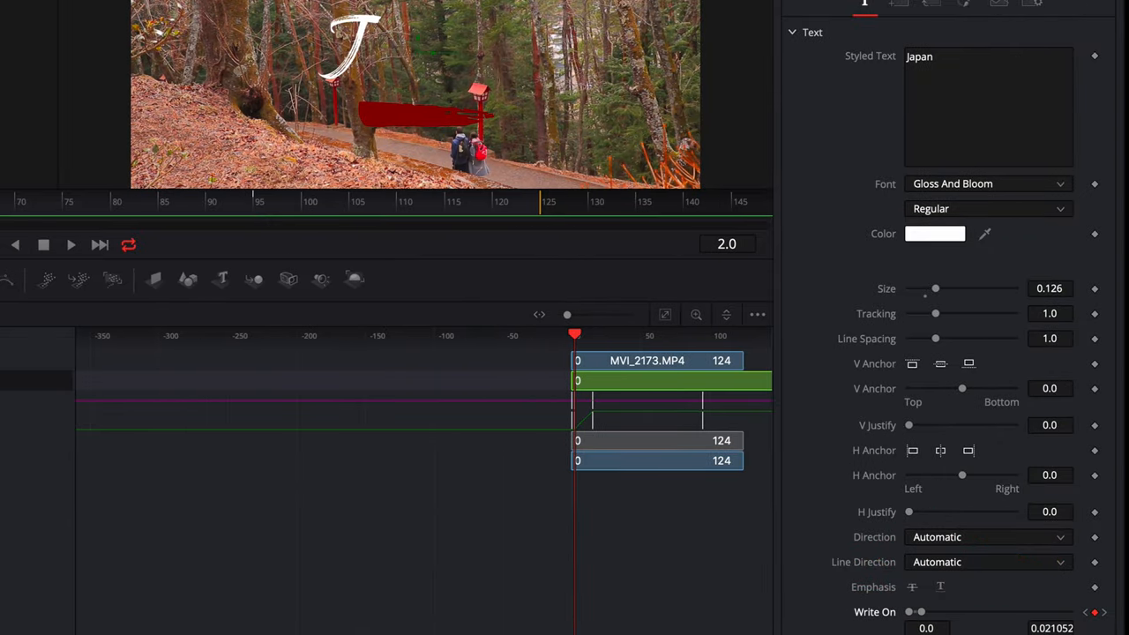
left_click(71, 243)
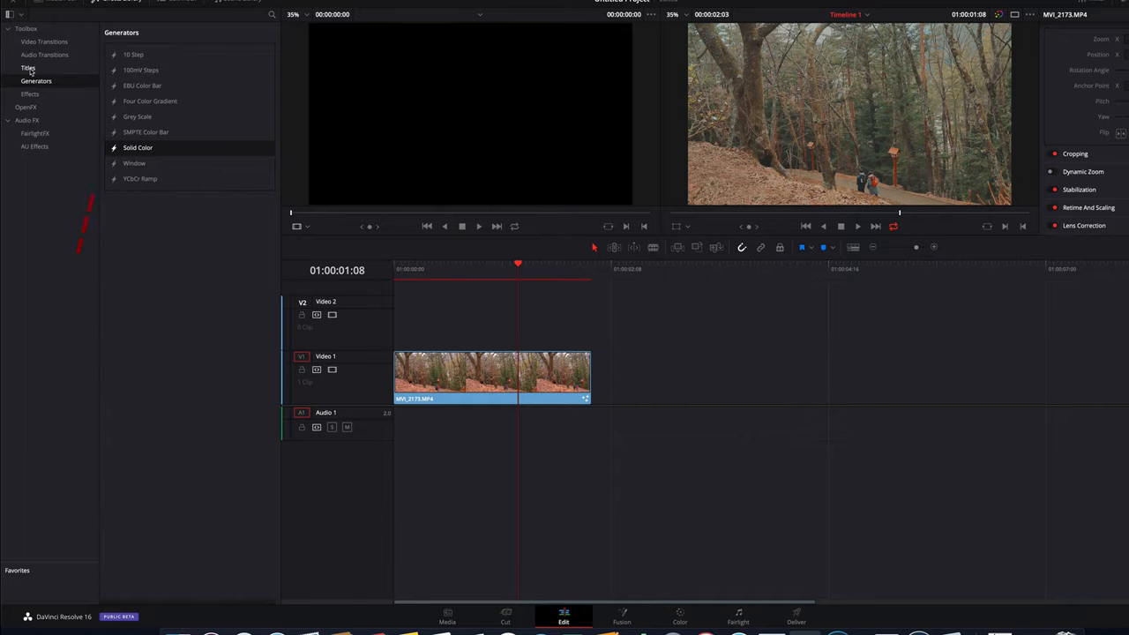
Add a Text+ title from the Titles library onto Video 2 above the forest clip
left_click(28, 67)
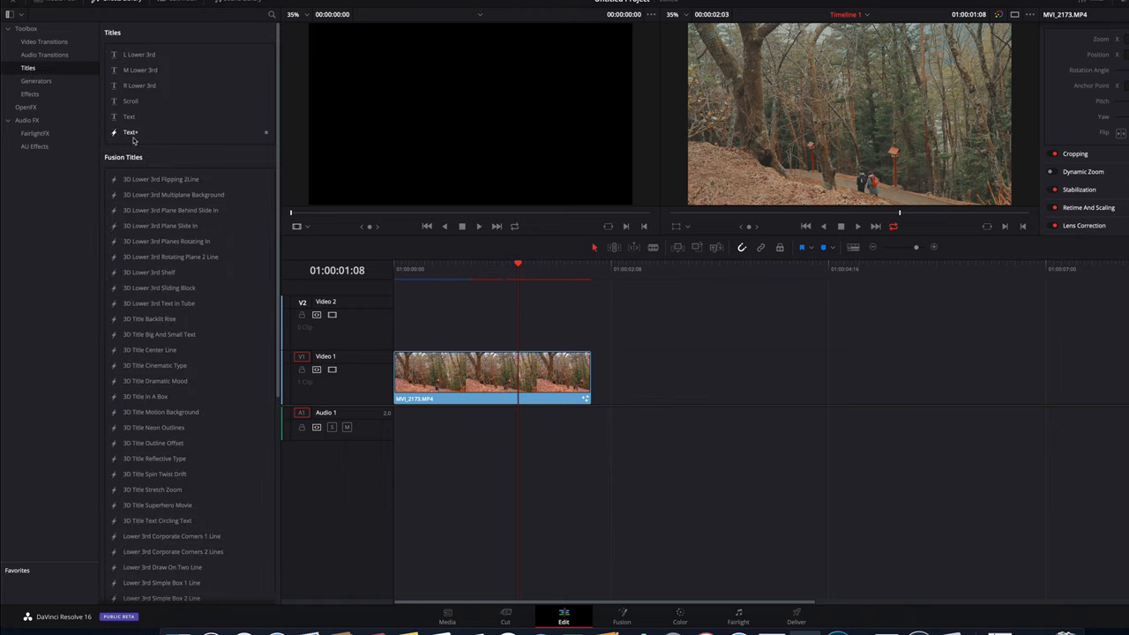
left_click_drag(130, 130, 473, 285)
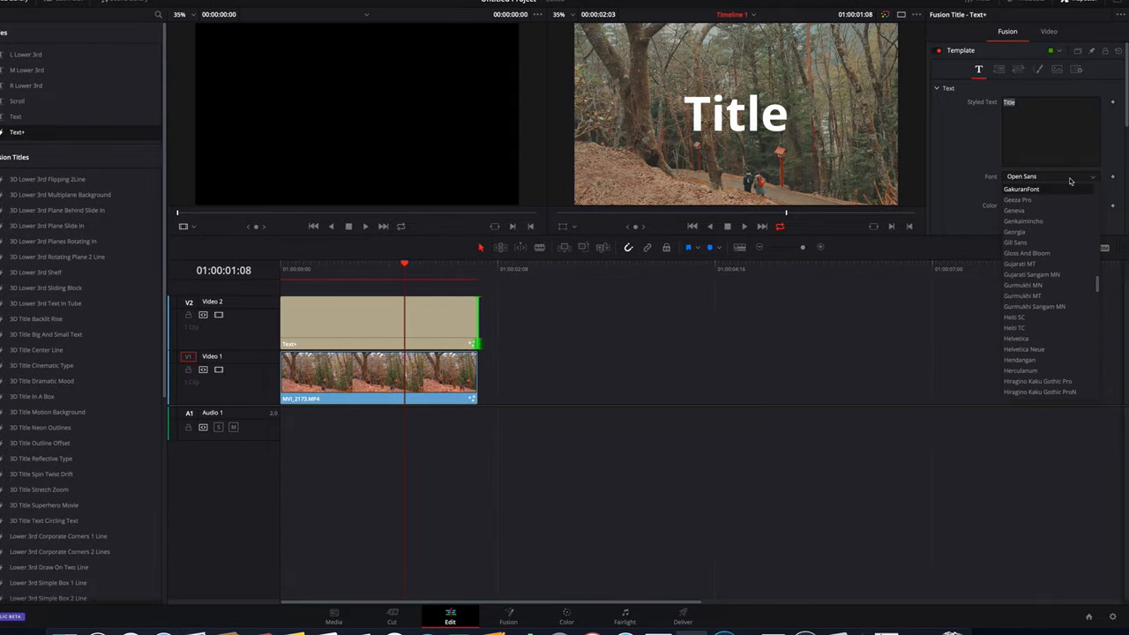
Give the Text+ title the Gloss And Bloom font and keyframe Write On End at 0 on the clip start
left_click(1026, 254)
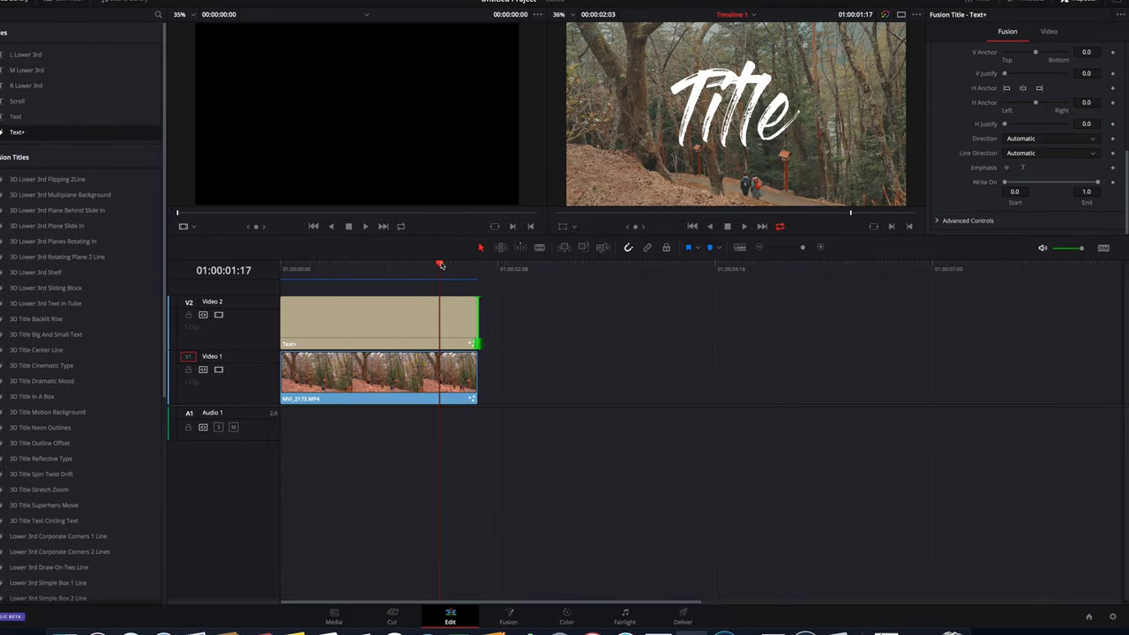
left_click(281, 265)
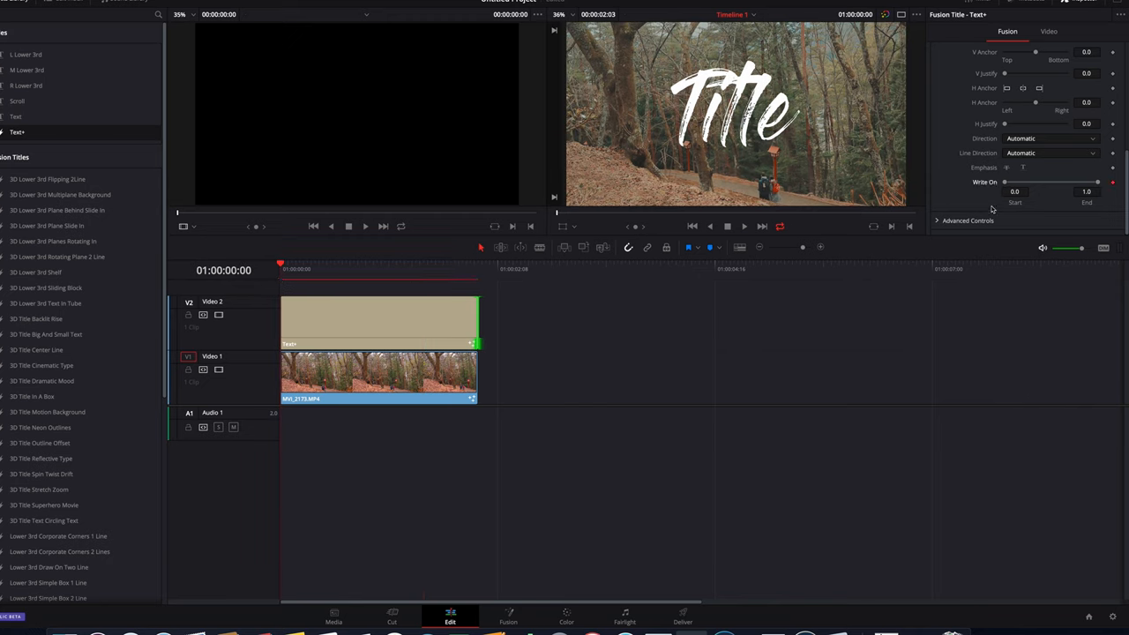
left_click_drag(1097, 182, 1047, 182)
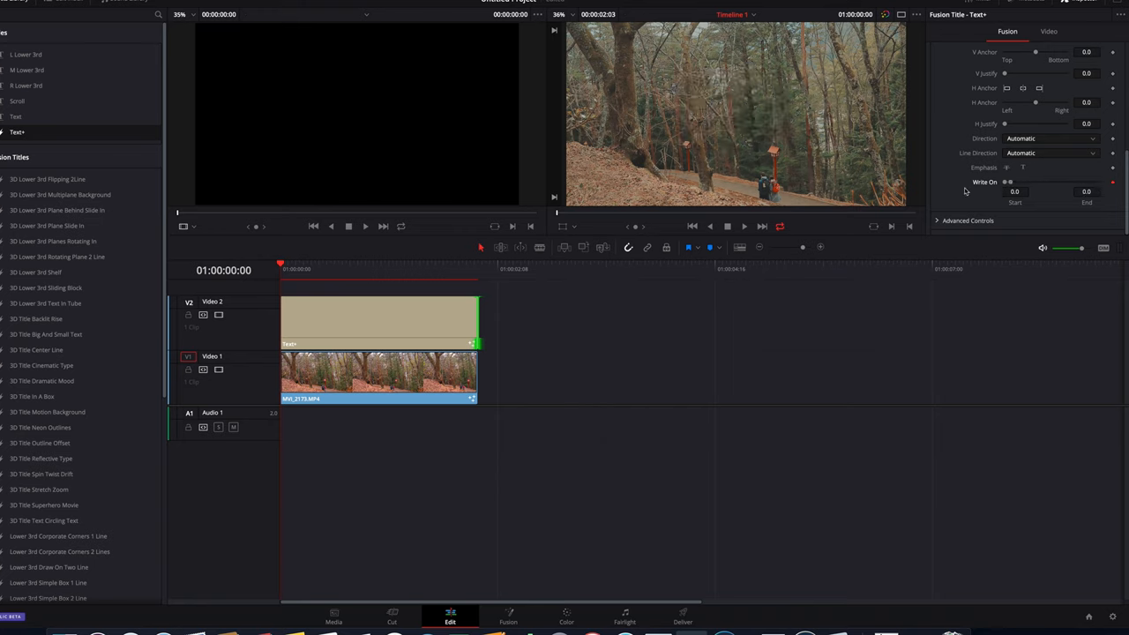
mouse_move(994, 187)
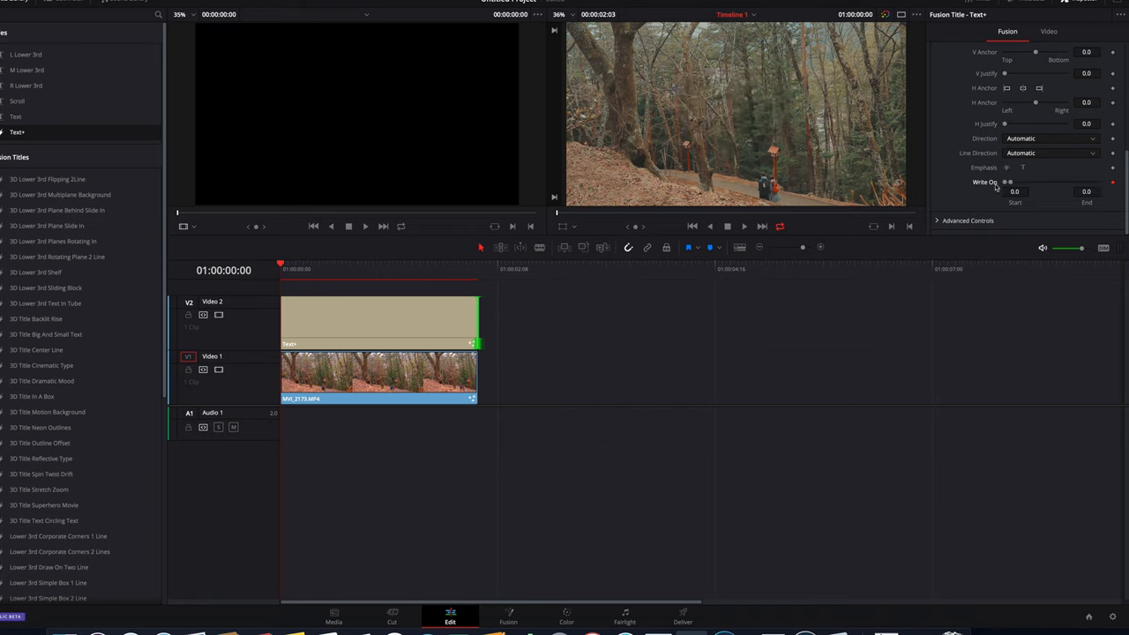
left_click(323, 268)
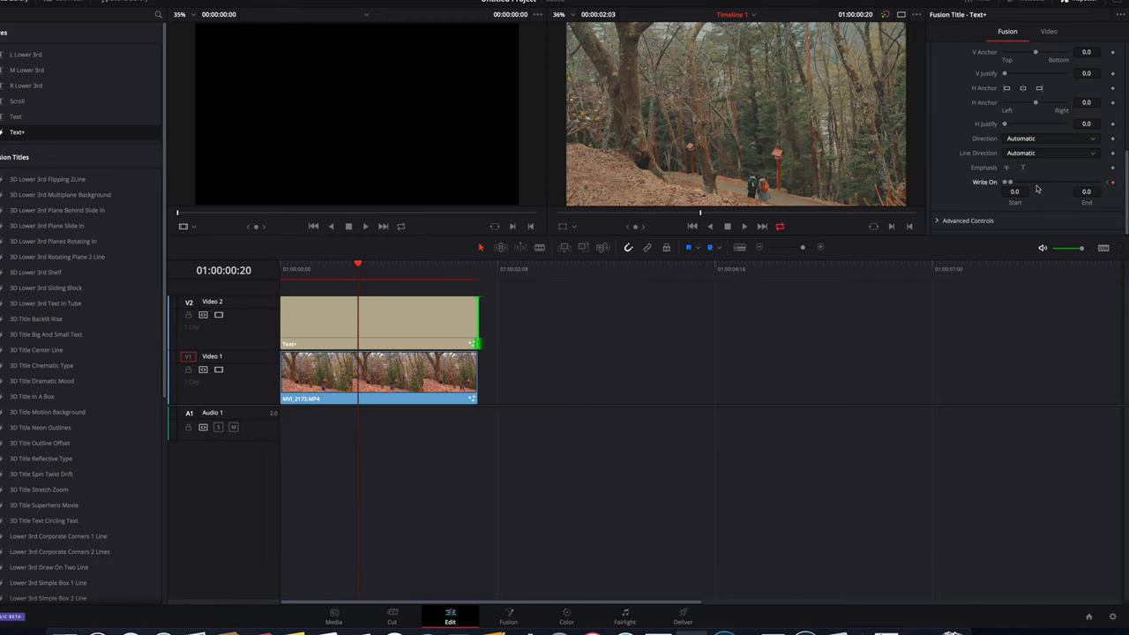
Bring Write On End back to 1.0 by frame 20 and select the title text for replacement
left_click_drag(1014, 181, 1109, 182)
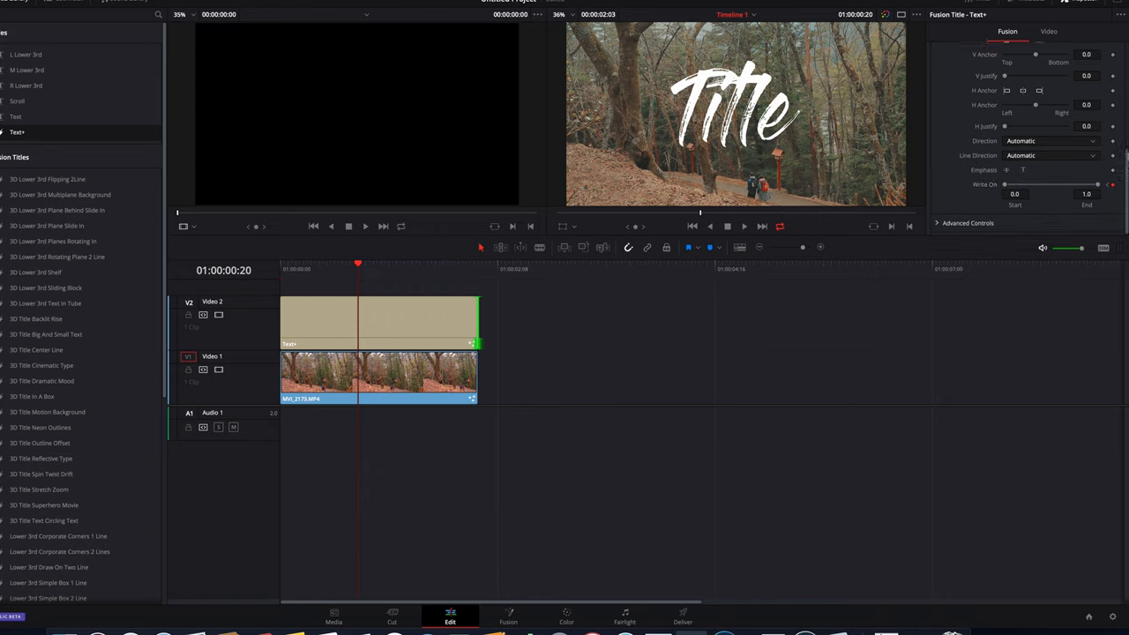
left_click(979, 52)
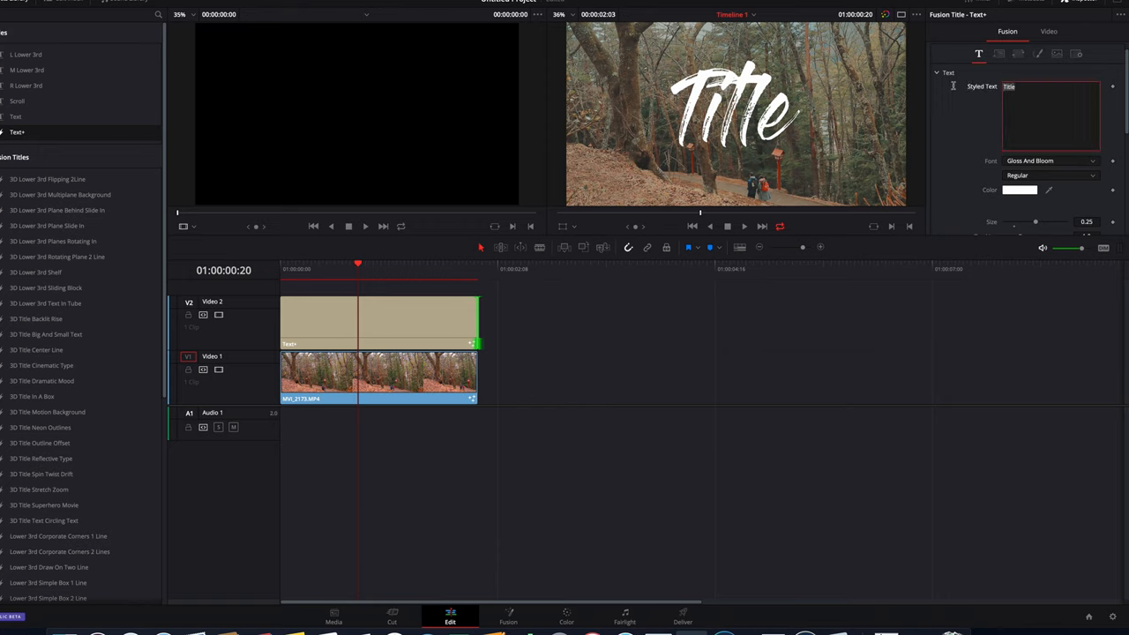
Replace the Text+ title with 'Japan' and shrink its size to about 0.19
type("Japan")
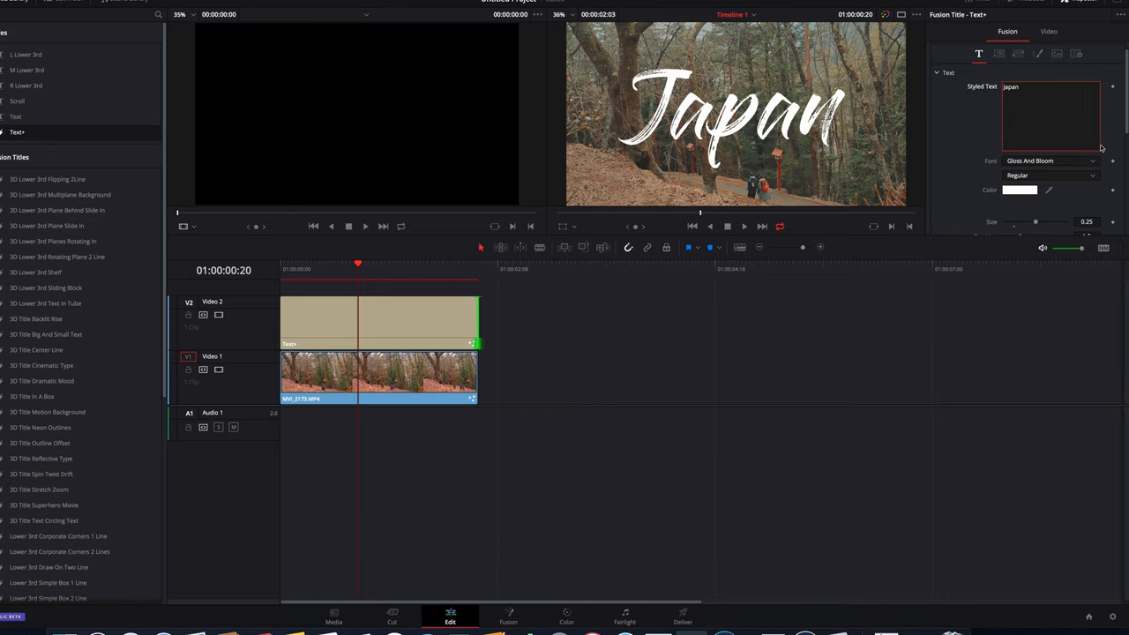
scroll("down", 3)
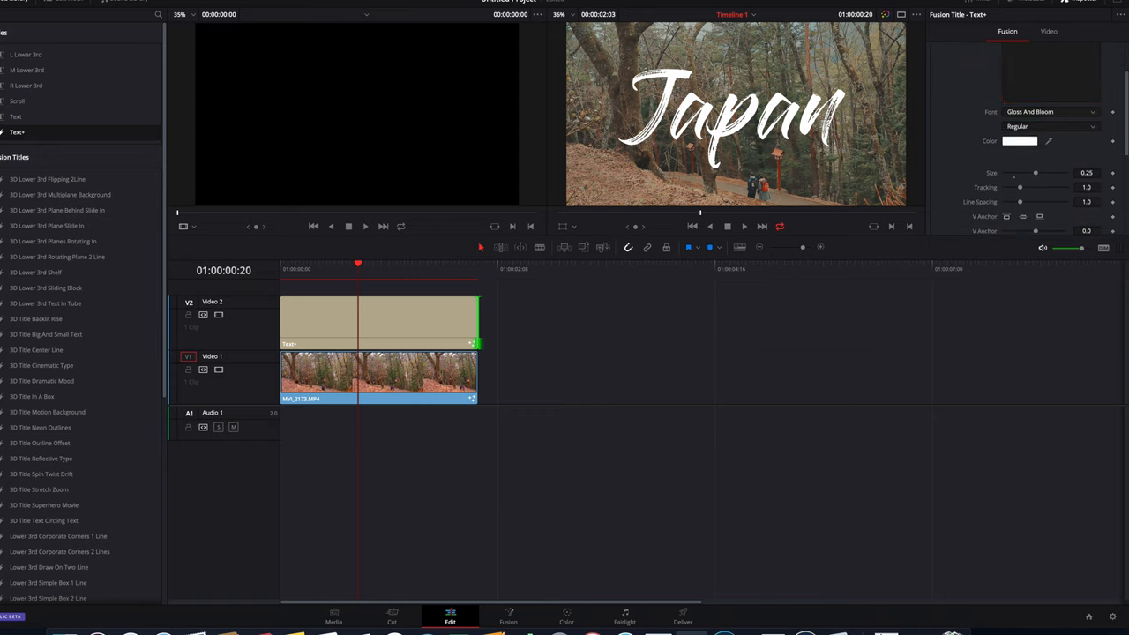
left_click_drag(1035, 173, 1026, 160)
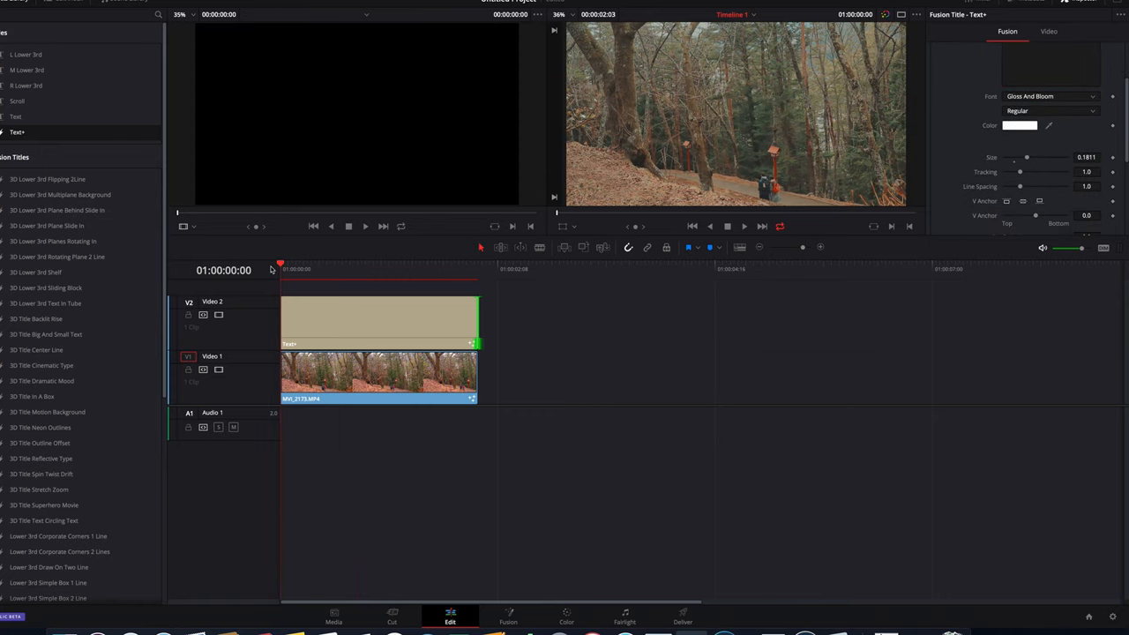
left_click(744, 225)
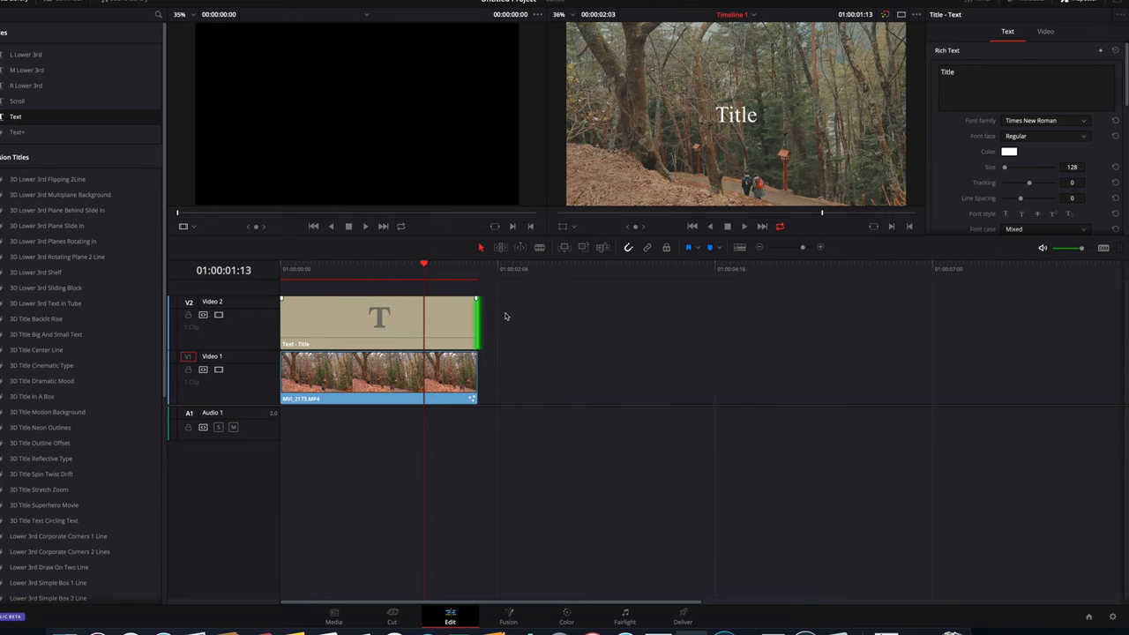
Try Gloss And Bloom on the plain Text title, then settle on the Adlery font
left_click(1044, 120)
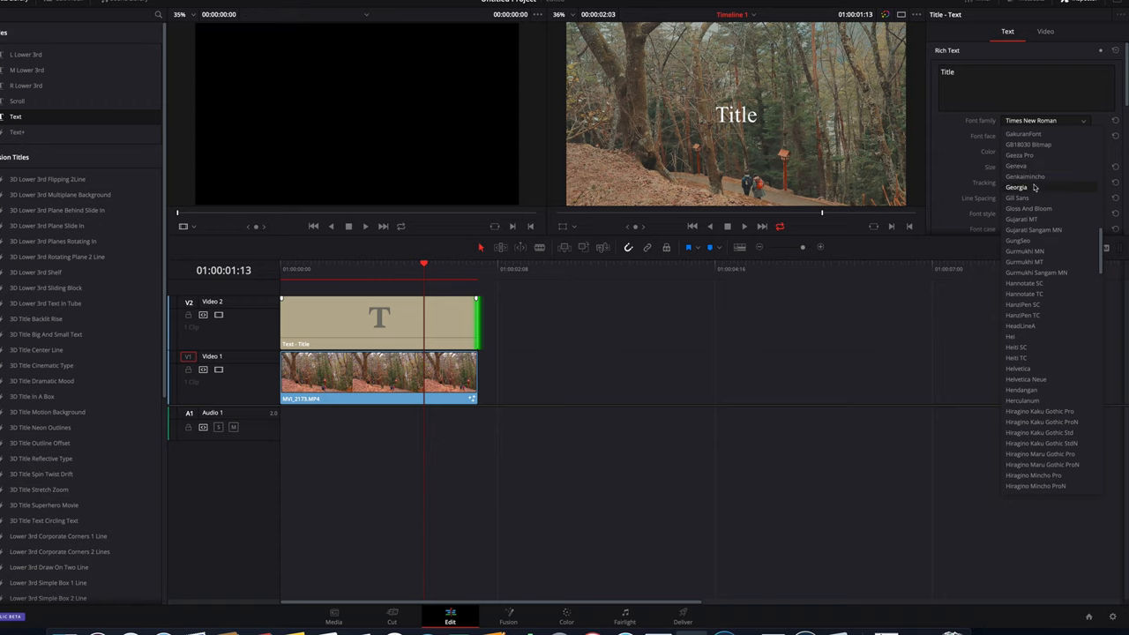
left_click(1028, 208)
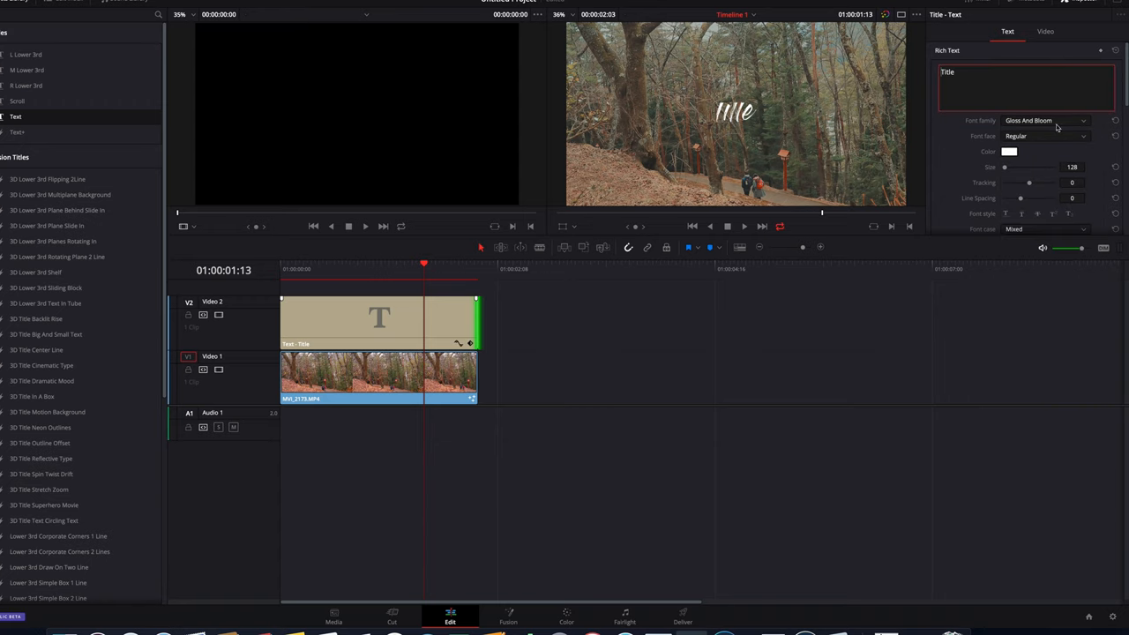
left_click(1044, 120)
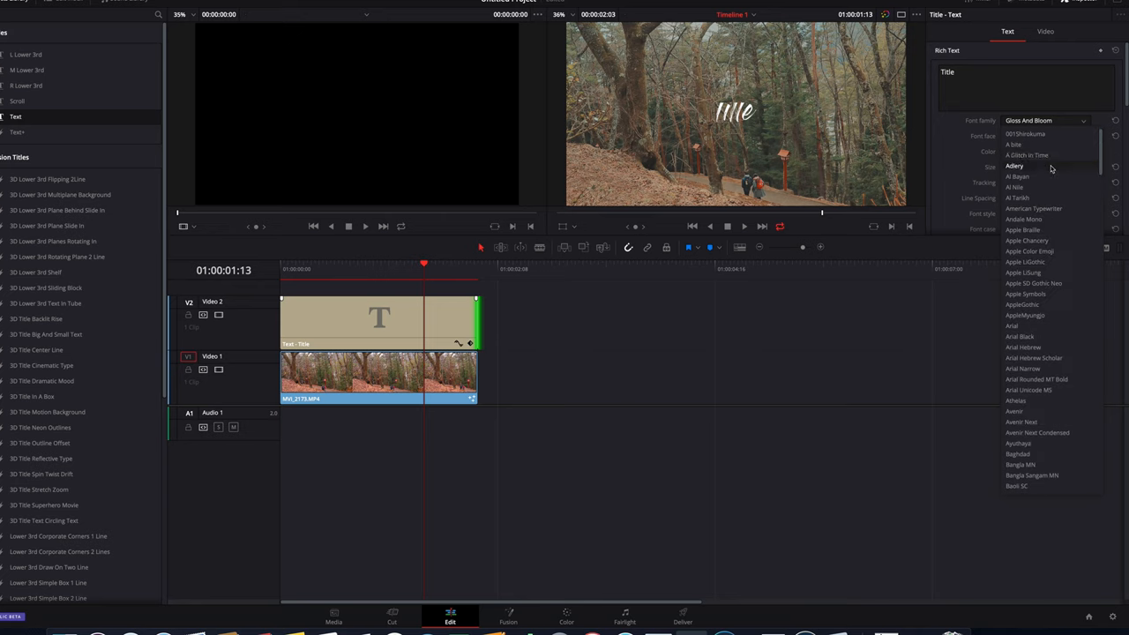
left_click(1014, 166)
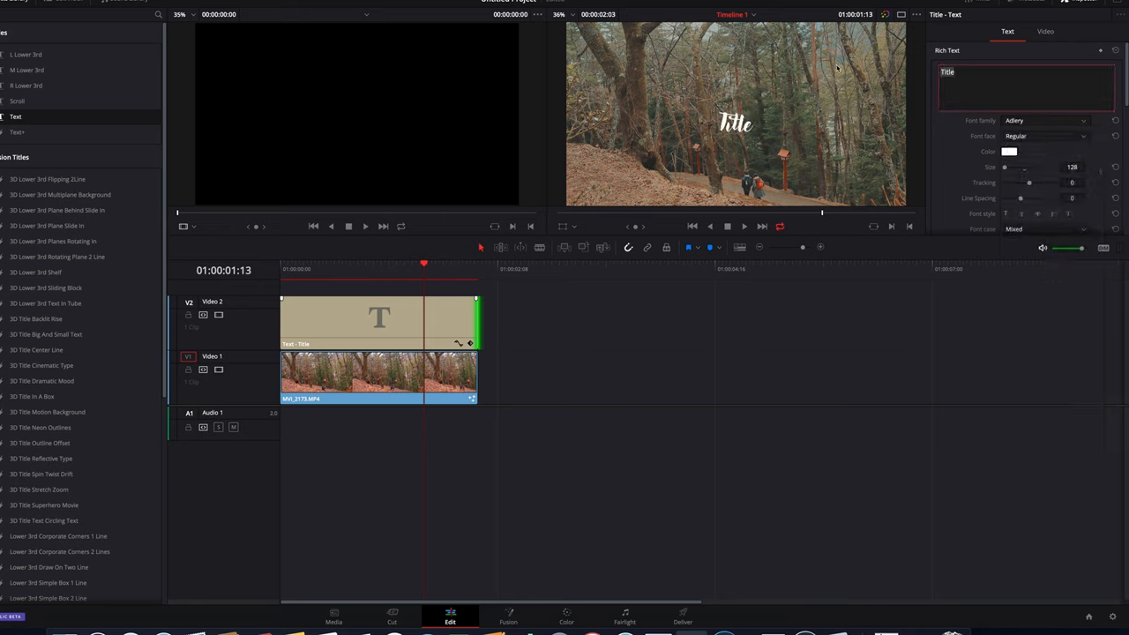
Replace the title text with 'Japan' at size 200 and return to the clip start
type("Japan")
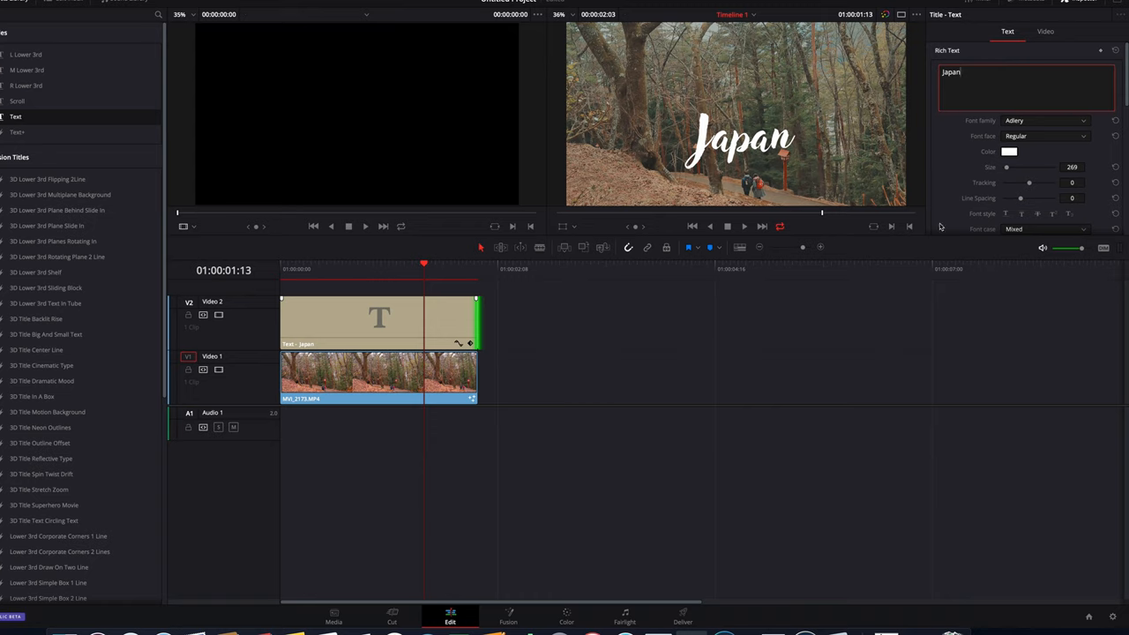
left_click(346, 268)
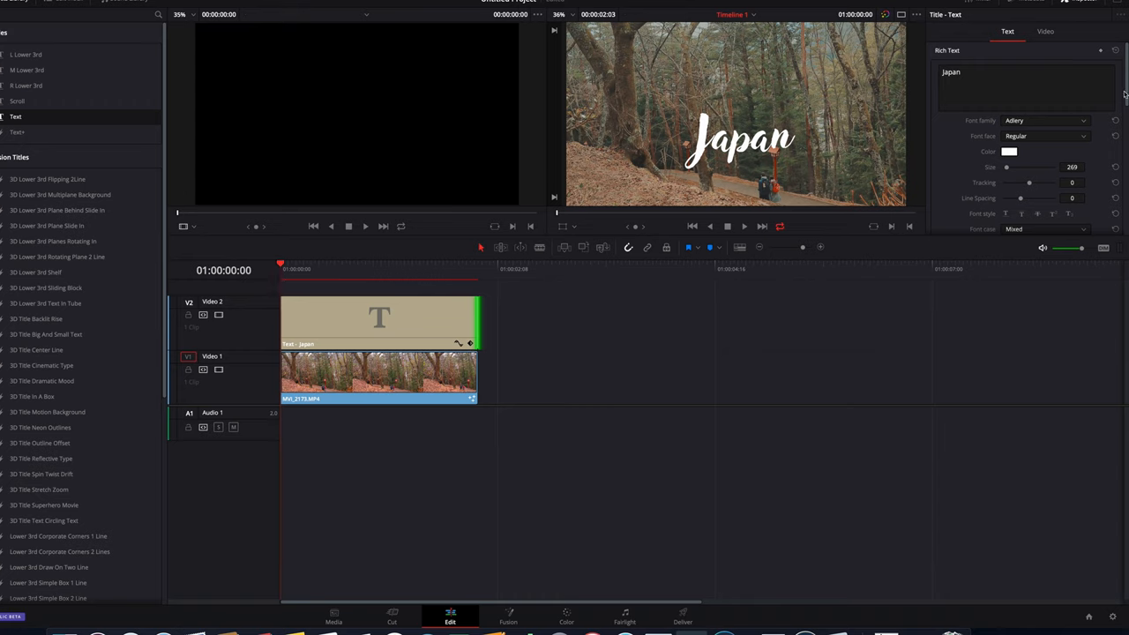
Select the Japan title clip and reach its Cropping settings under the Inspector's Video settings
left_click(1044, 32)
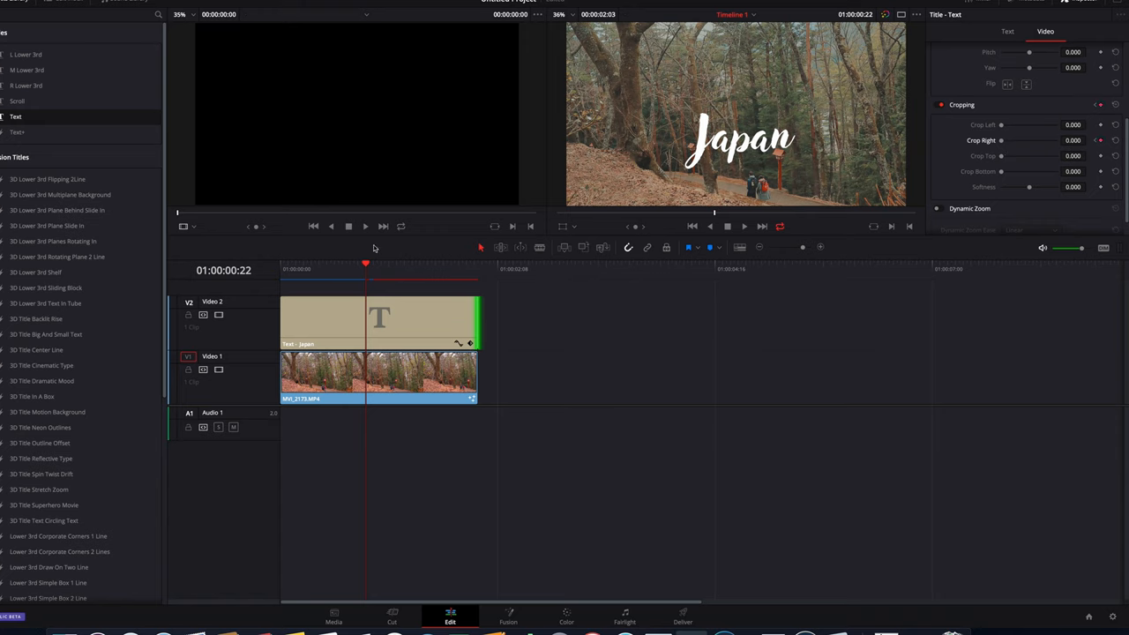
mouse_move(681, 236)
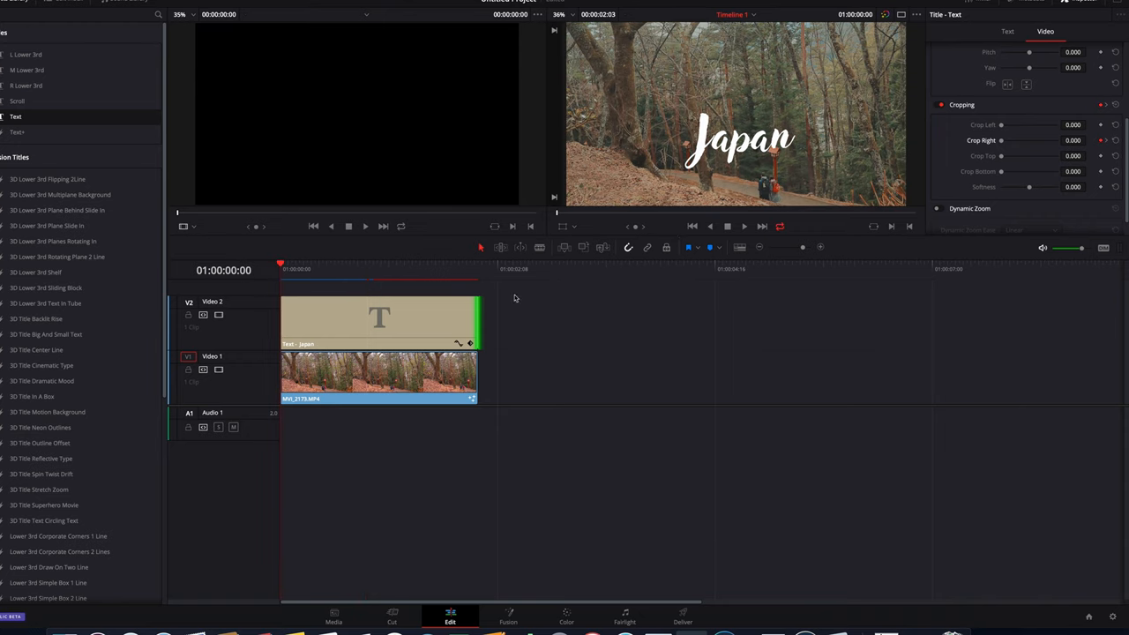
left_click(1007, 32)
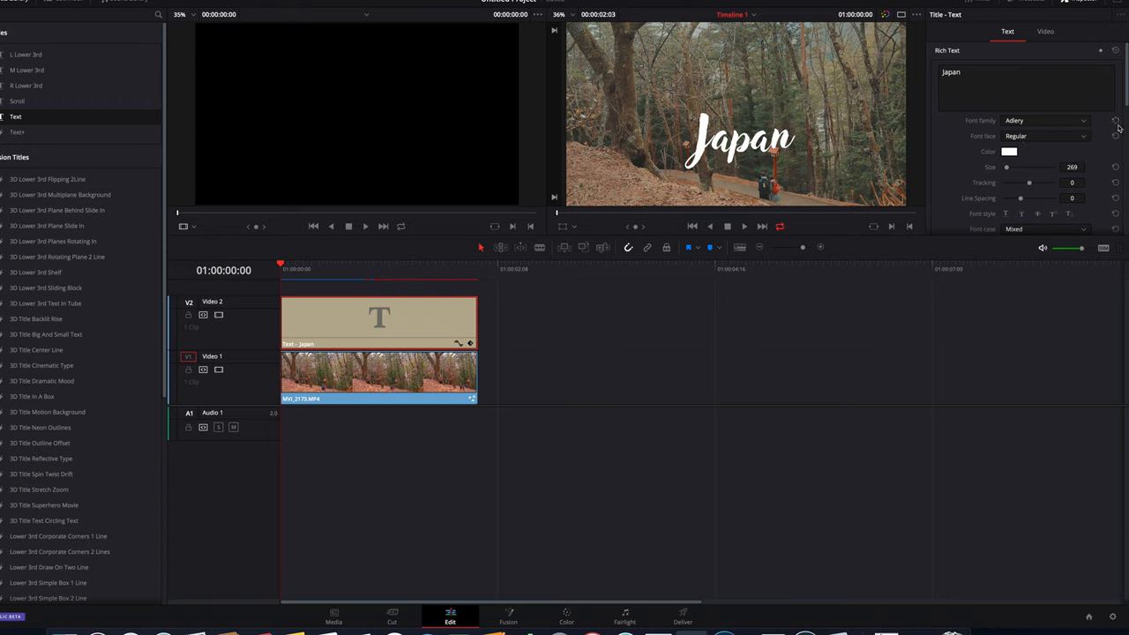
scroll("down", 3)
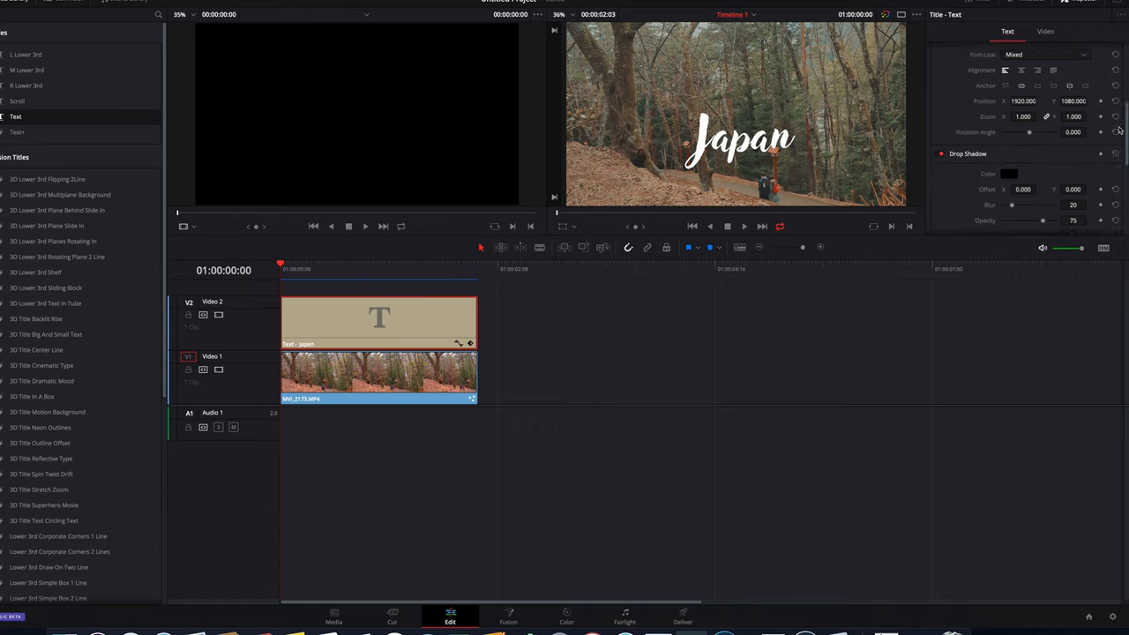
left_click(1044, 32)
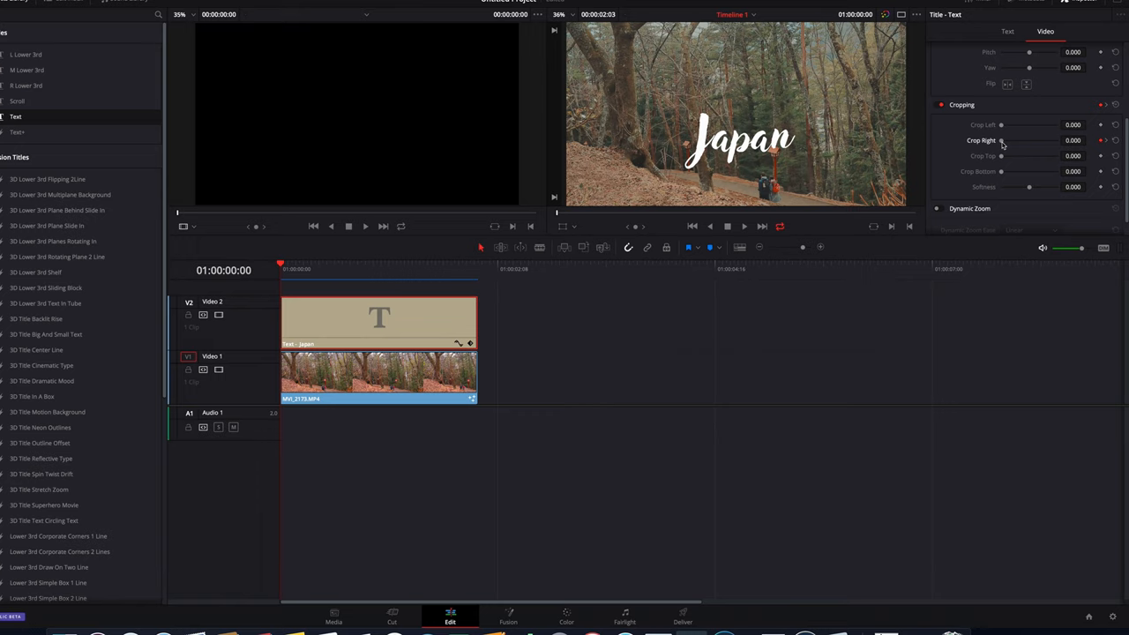
Keyframe Crop Right at the clip start and raise it until only the J of Japan remains visible
left_click_drag(1000, 141, 1013, 141)
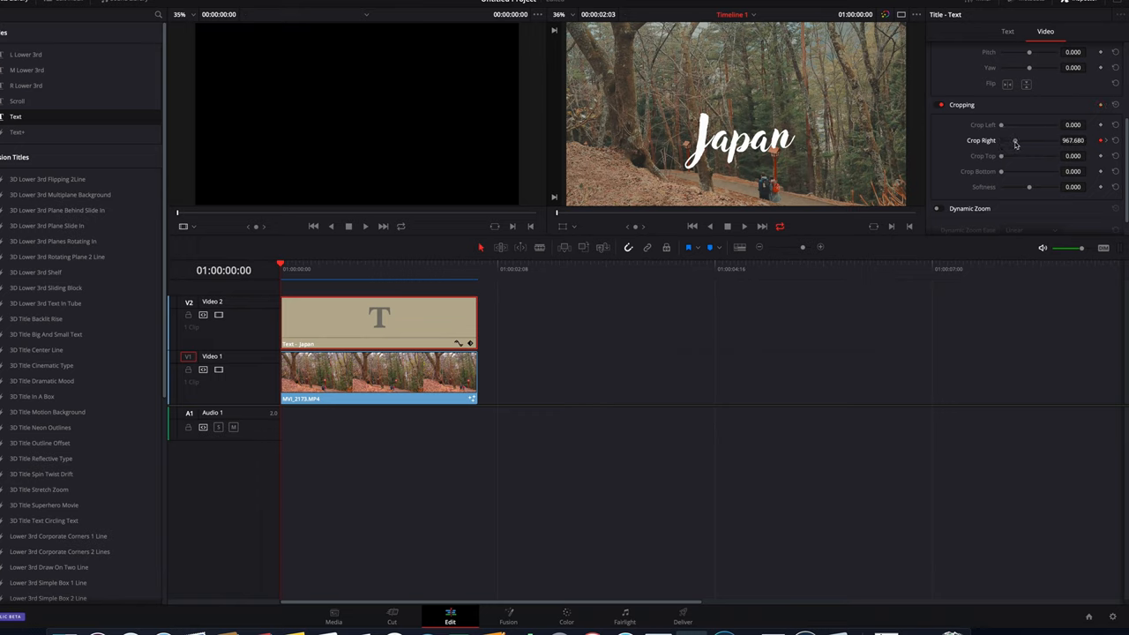
left_click_drag(1014, 141, 1037, 141)
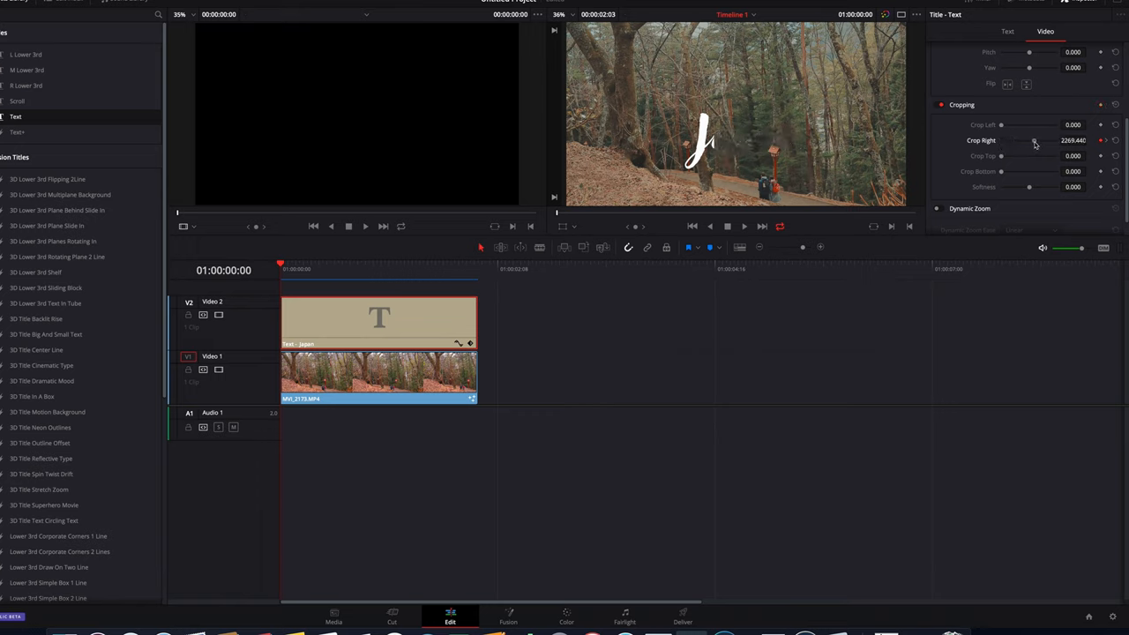